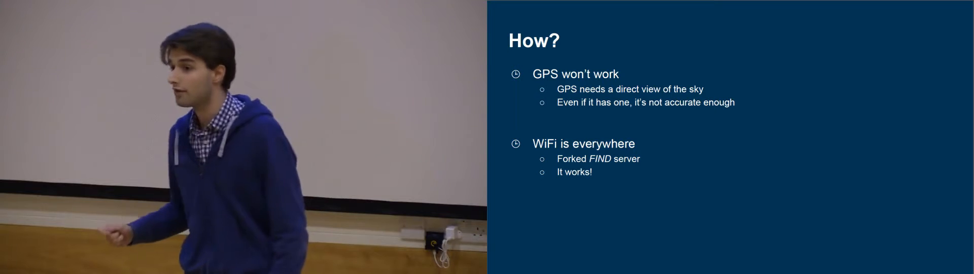
{"action": "key", "text": "right"}
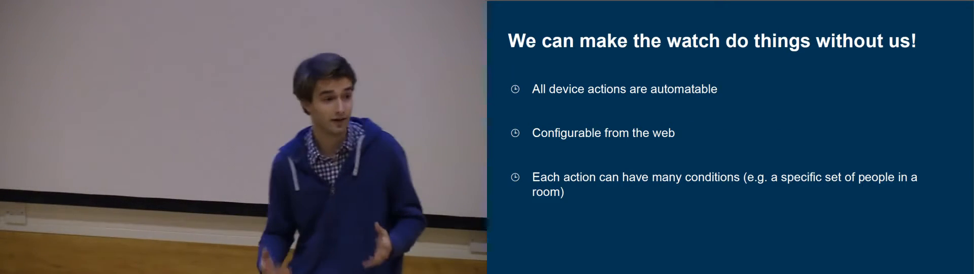